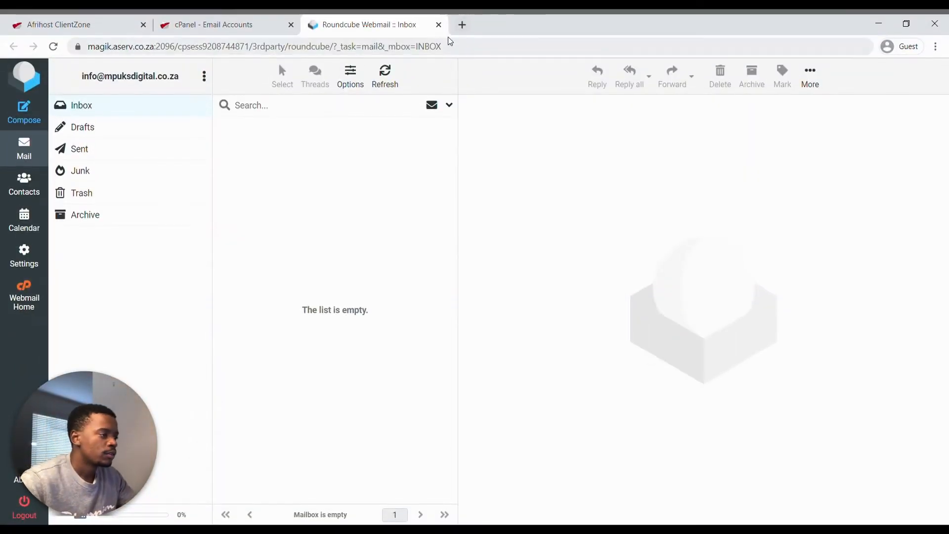
Search for Gmail in a new Chrome tab and sign in with the mpuks account email and password.
{"action": "type", "text": "g"}
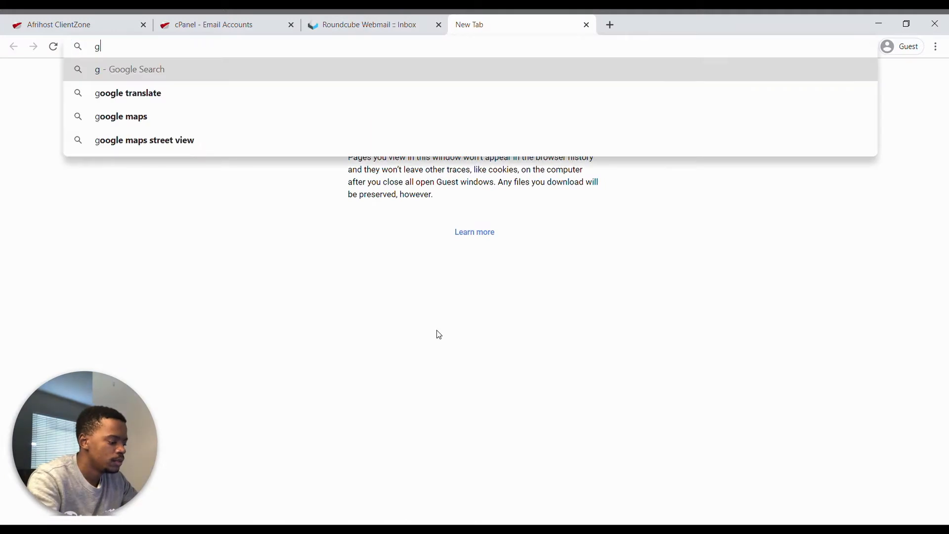
{"action": "type", "text": "mail"}
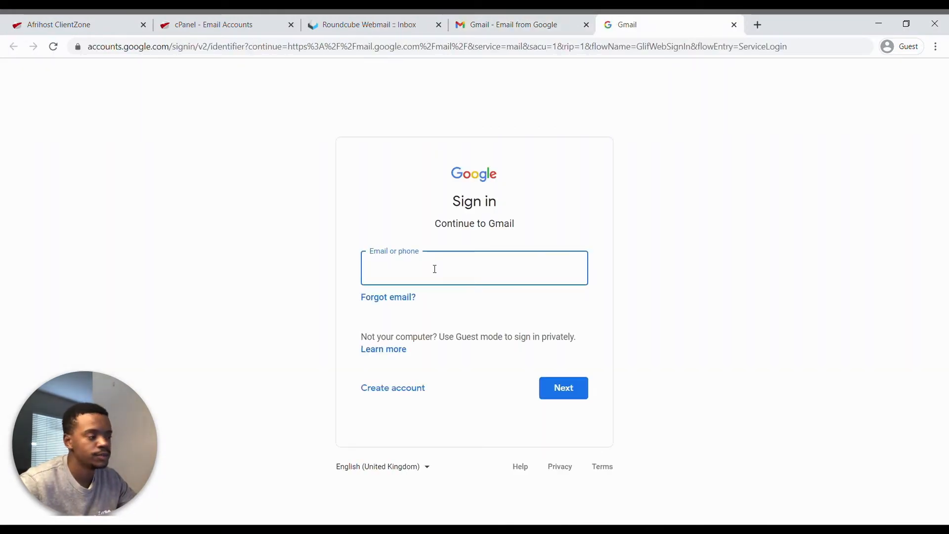
{"action": "left_click", "coordinate": [474, 268]}
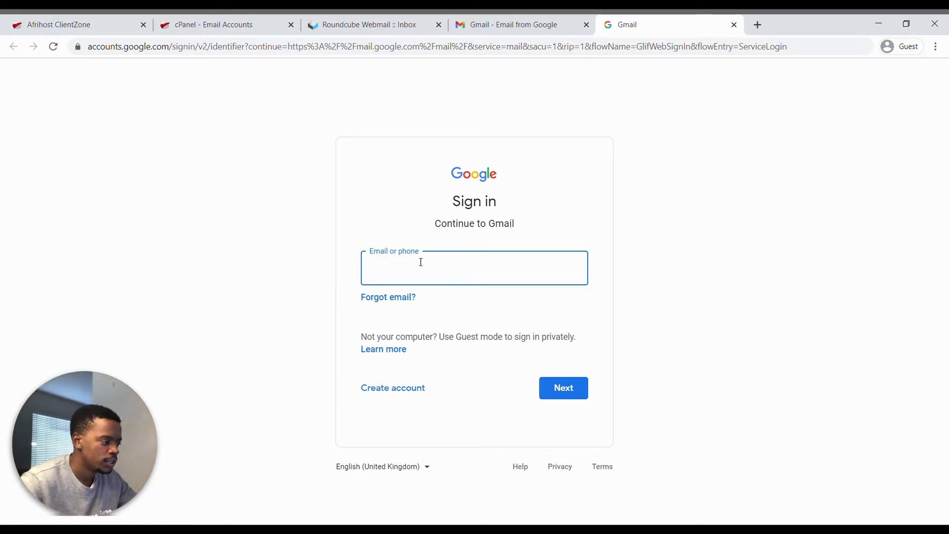
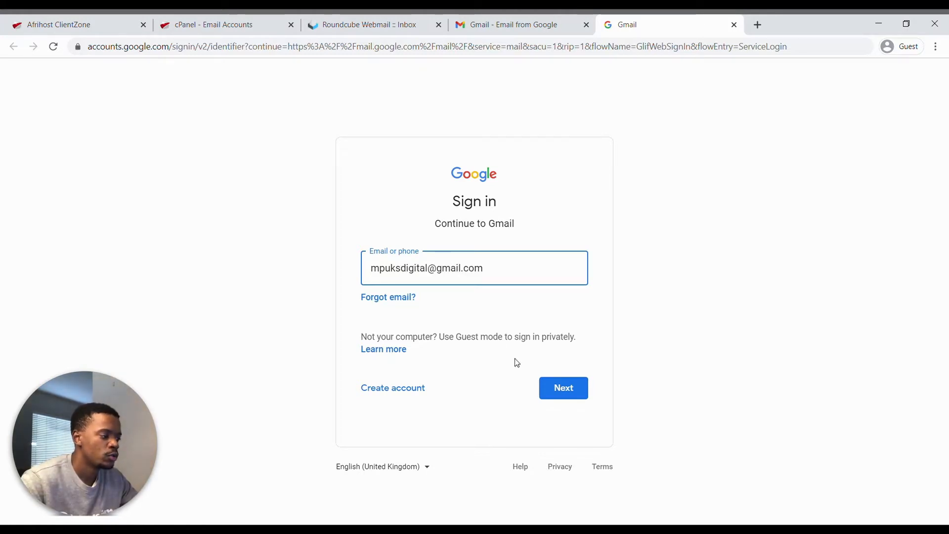
{"action": "left_click", "coordinate": [563, 388]}
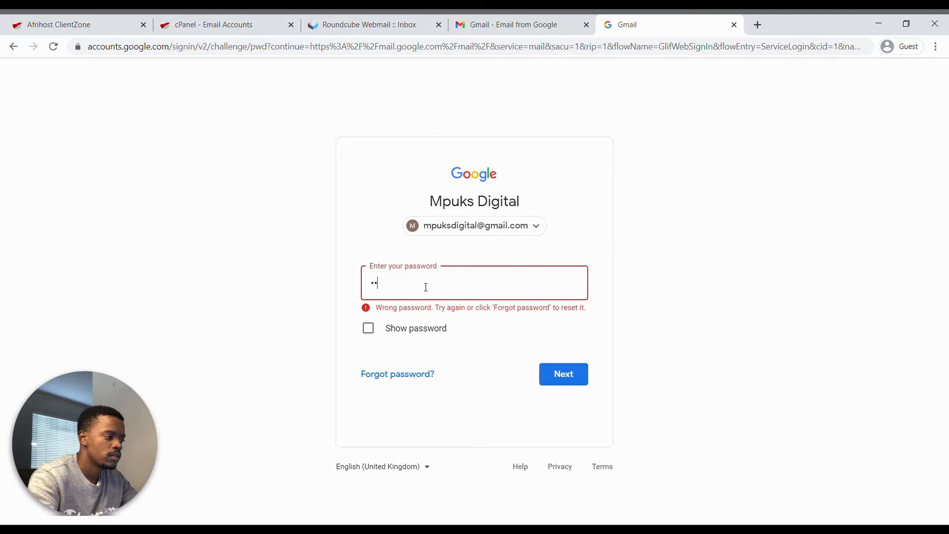
{"action": "type", "text": "••"}
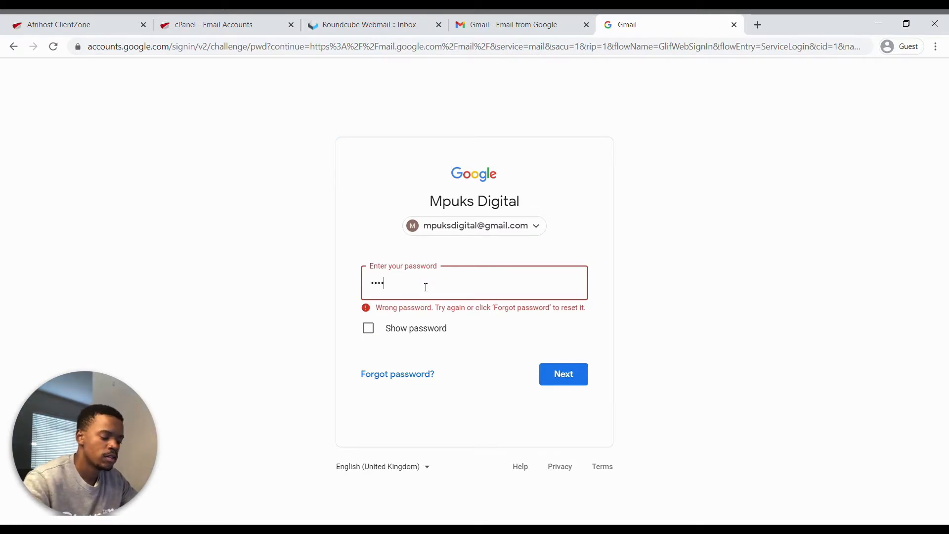
{"action": "left_click", "coordinate": [562, 374]}
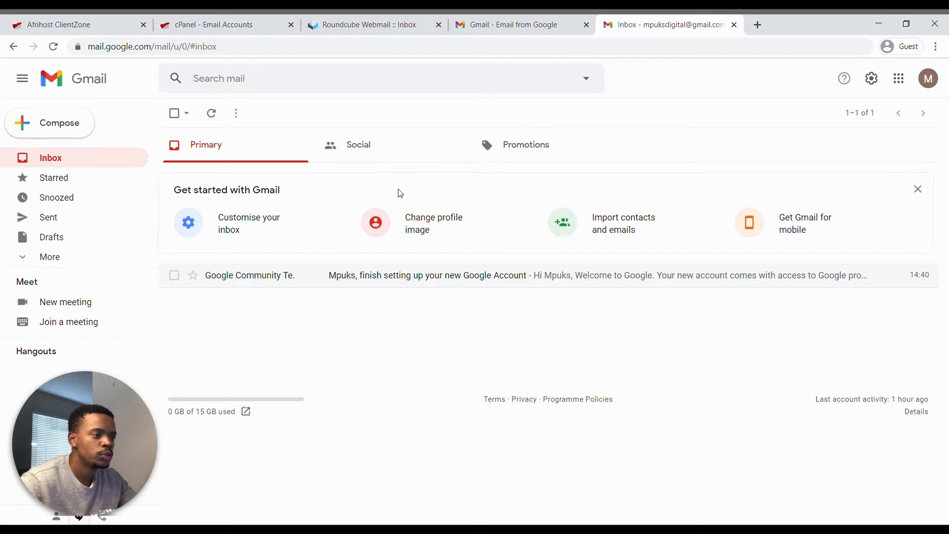
Open Gmail's full settings on the Accounts and Import tab.
{"action": "left_click", "coordinate": [871, 78]}
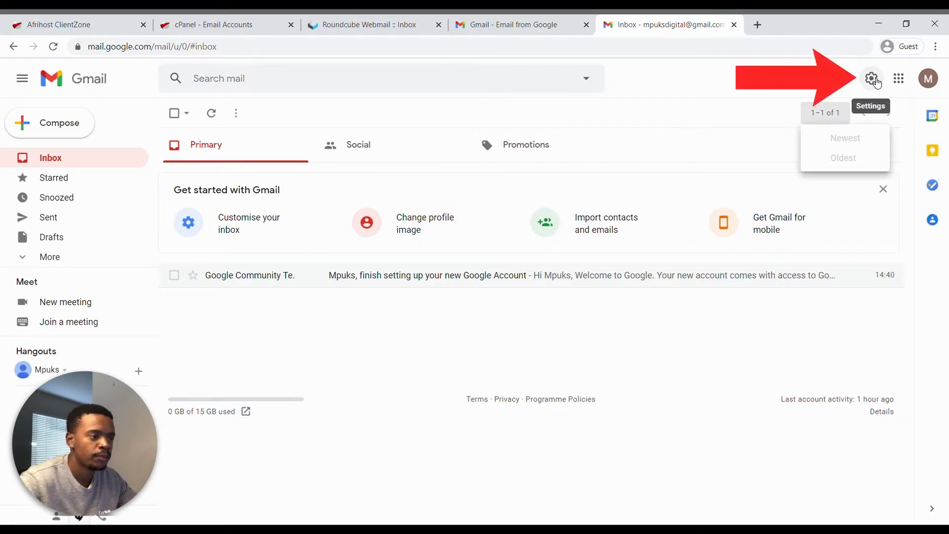
{"action": "left_click", "coordinate": [871, 79]}
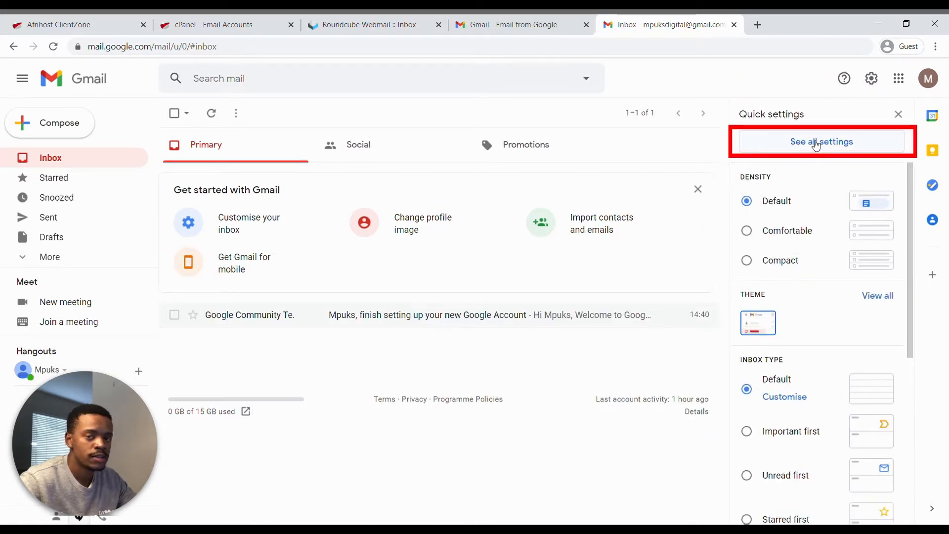
{"action": "left_click", "coordinate": [821, 141]}
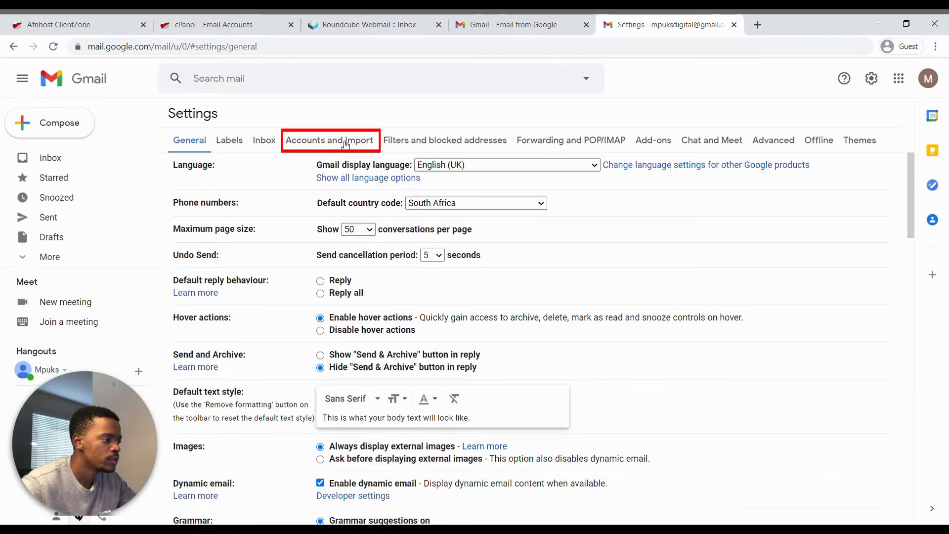
{"action": "left_click", "coordinate": [330, 140]}
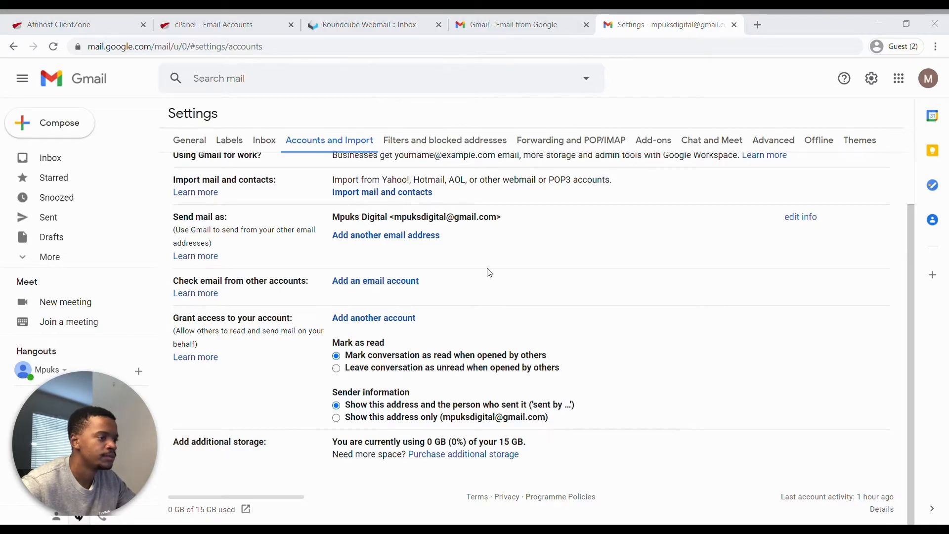
{"action": "left_click", "coordinate": [375, 281]}
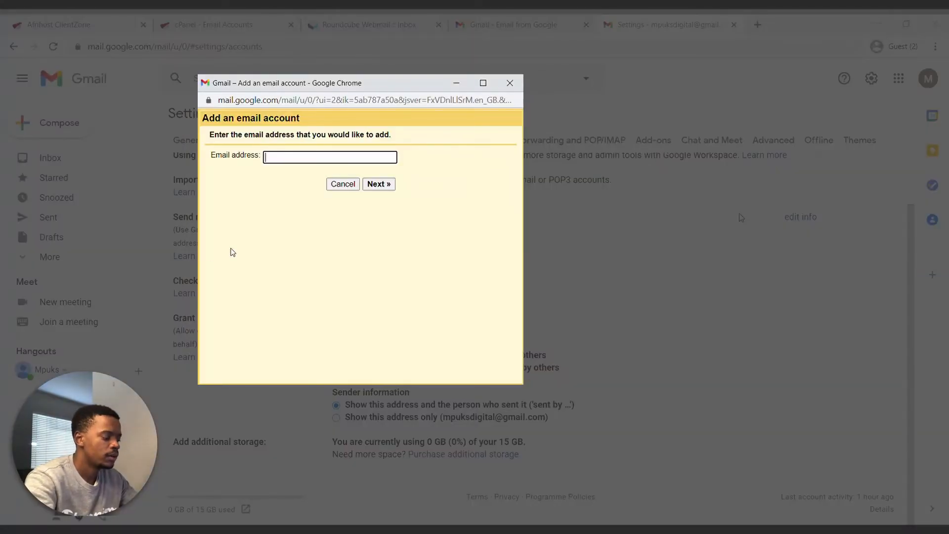
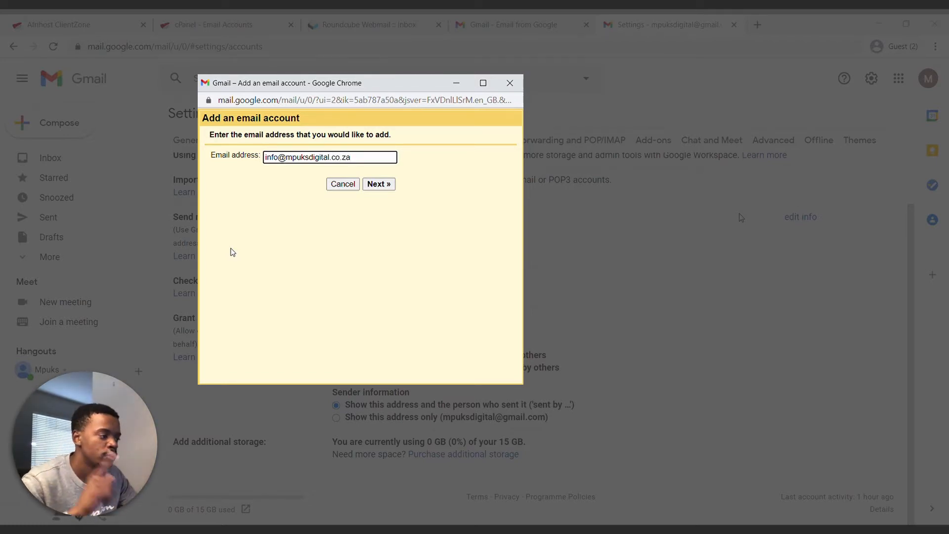
{"action": "mouse_move", "coordinate": [297, 259]}
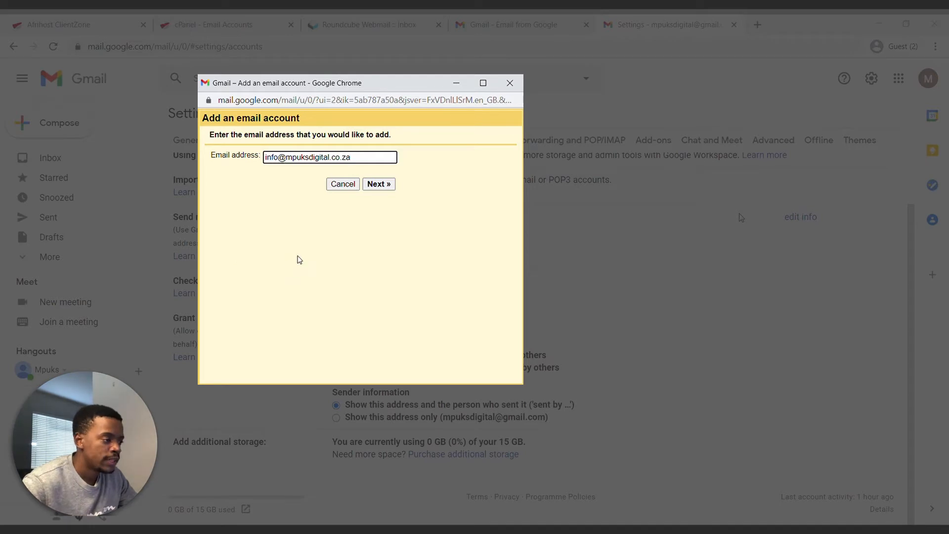
{"action": "left_click", "coordinate": [378, 184]}
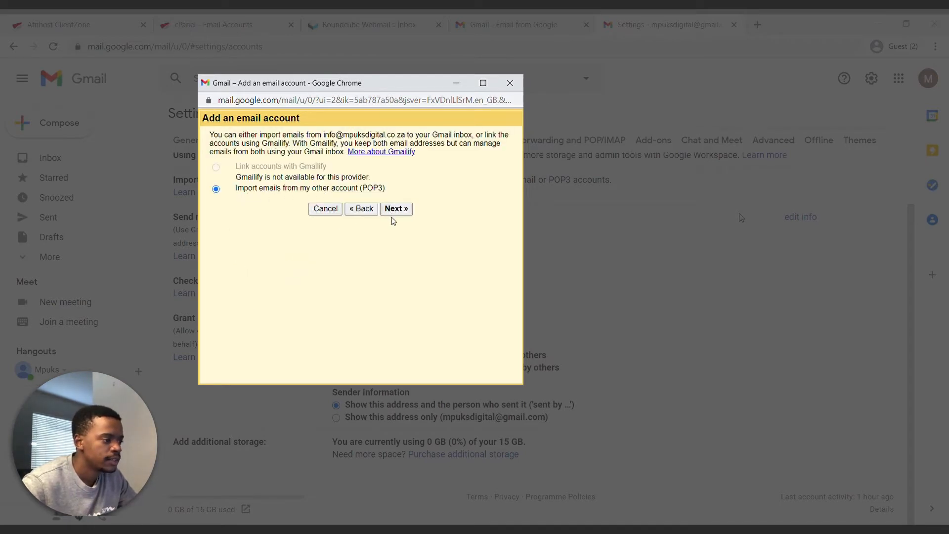
{"action": "left_click", "coordinate": [396, 208]}
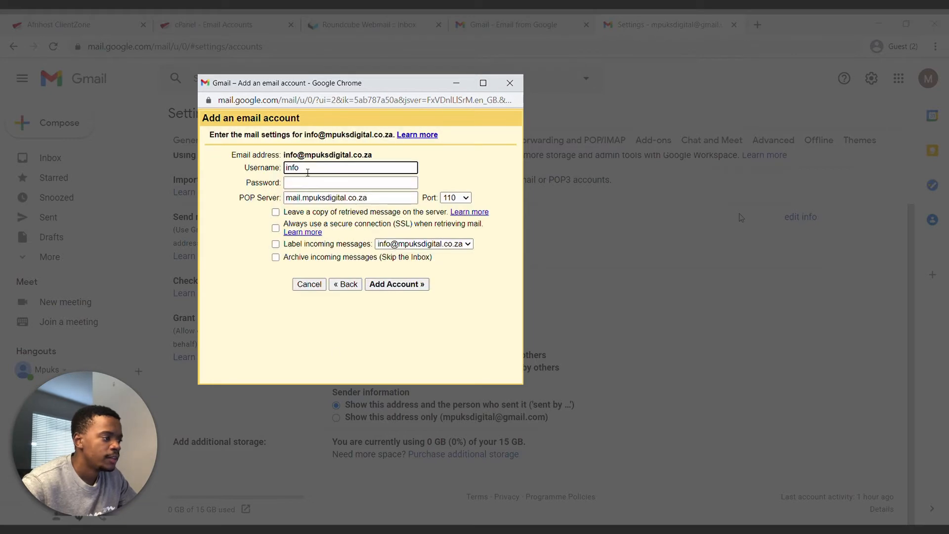
Set the POP username to the full address, enter the password, and enable incoming-message labelling.
{"action": "double_click", "coordinate": [291, 167]}
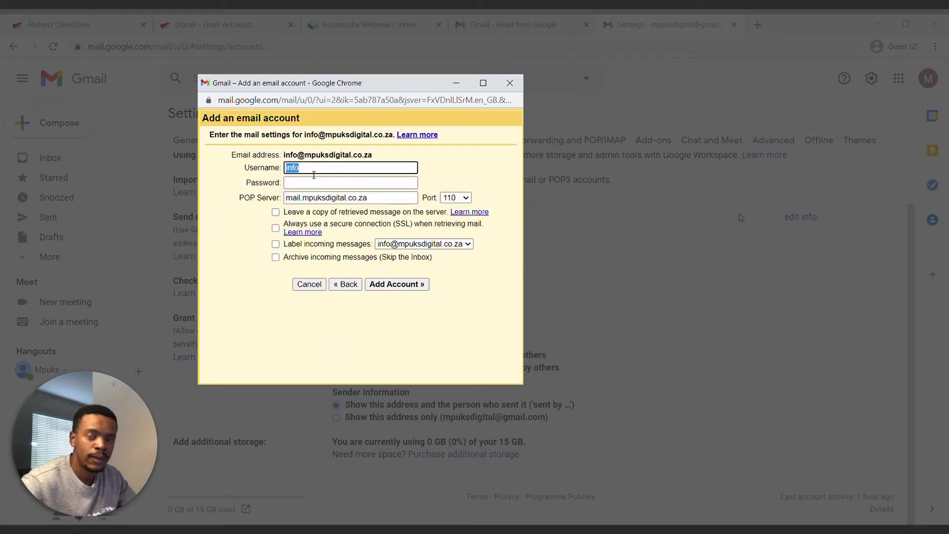
{"action": "left_click", "coordinate": [330, 167]}
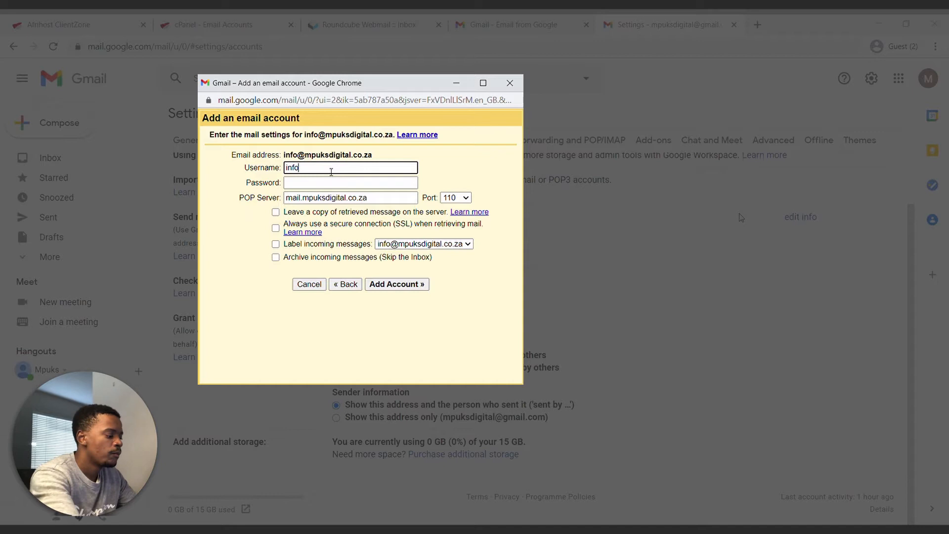
{"action": "type", "text": "@mpuksdigital.co.za"}
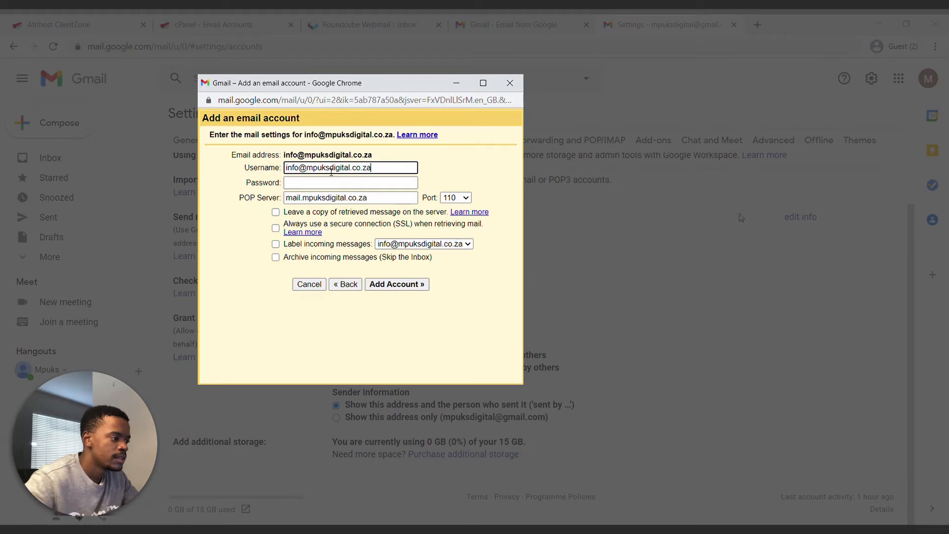
{"action": "left_click", "coordinate": [350, 182]}
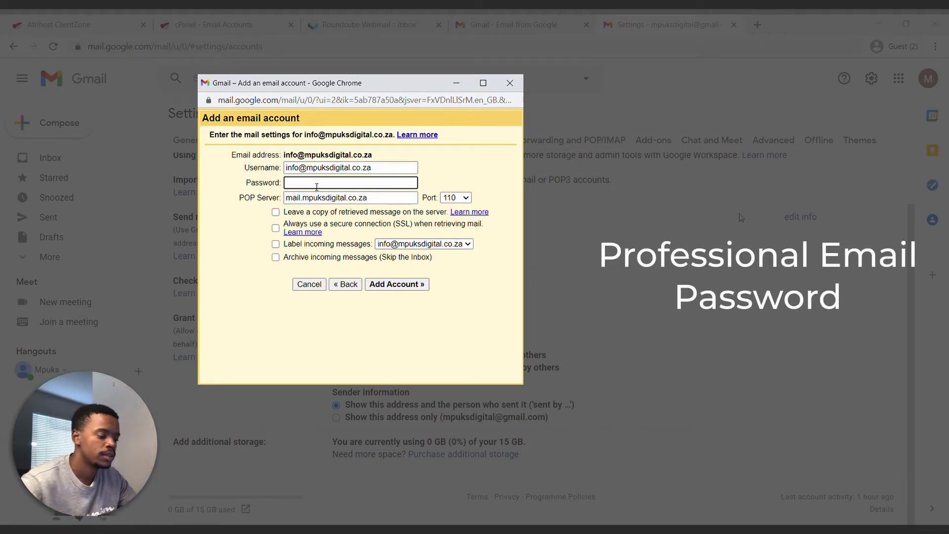
{"action": "type", "text": "••"}
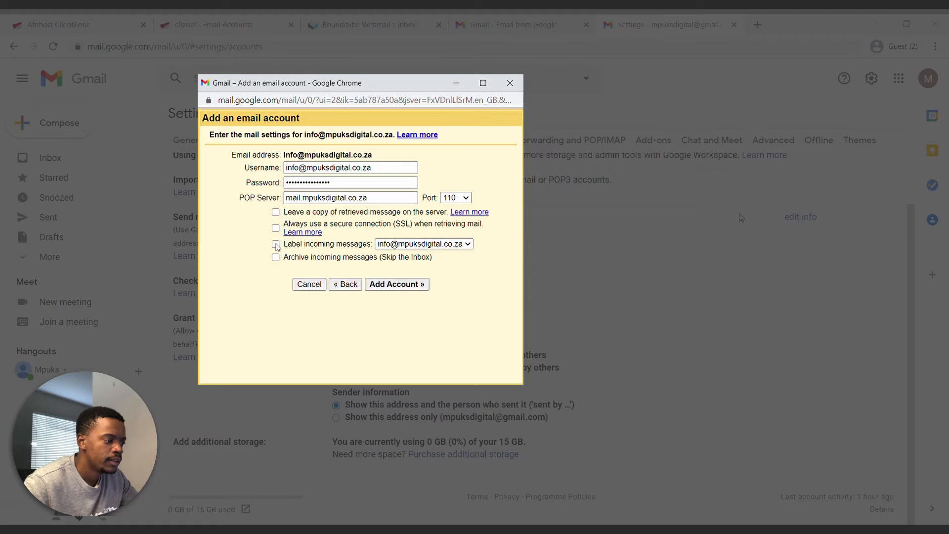
{"action": "left_click", "coordinate": [275, 244]}
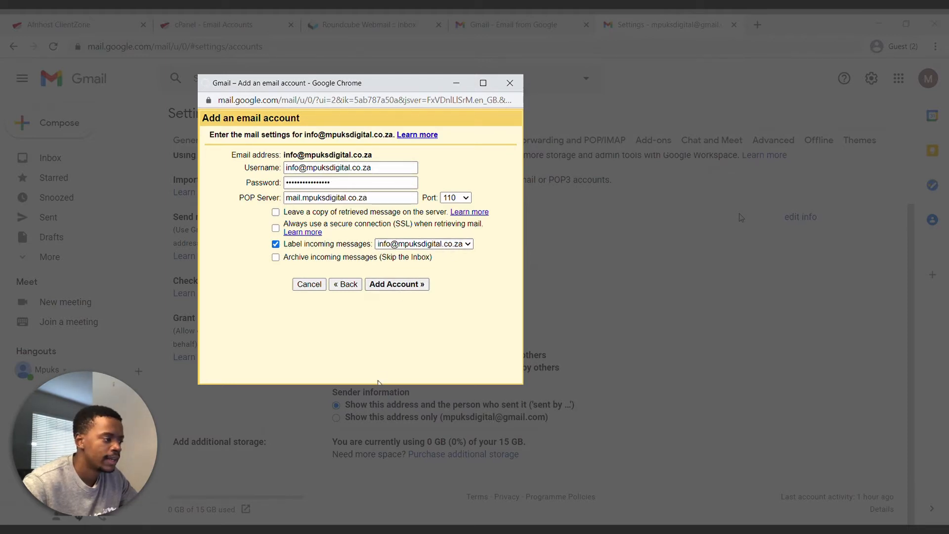
Add the POP account and name the send-as alias 'Info - Mpuks Digital'.
{"action": "left_click", "coordinate": [396, 284]}
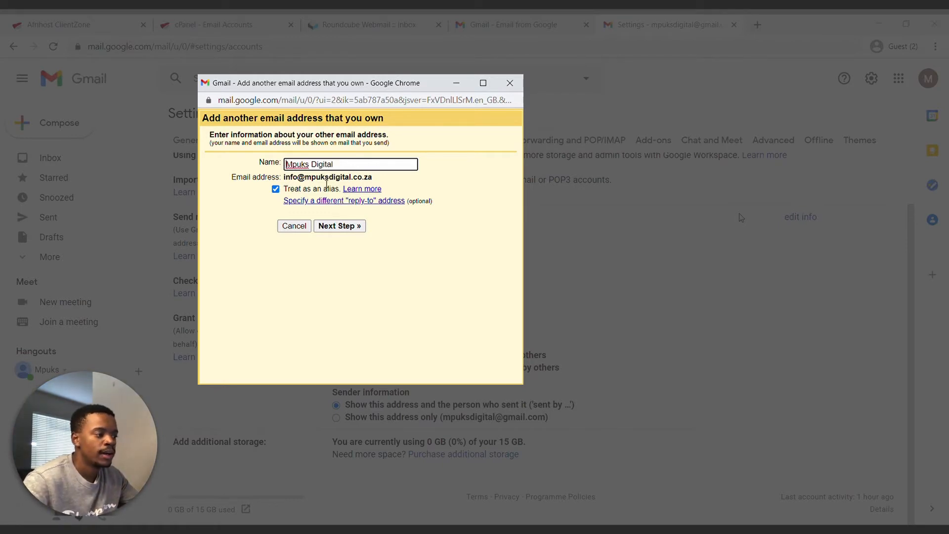
{"action": "type", "text": "IN"}
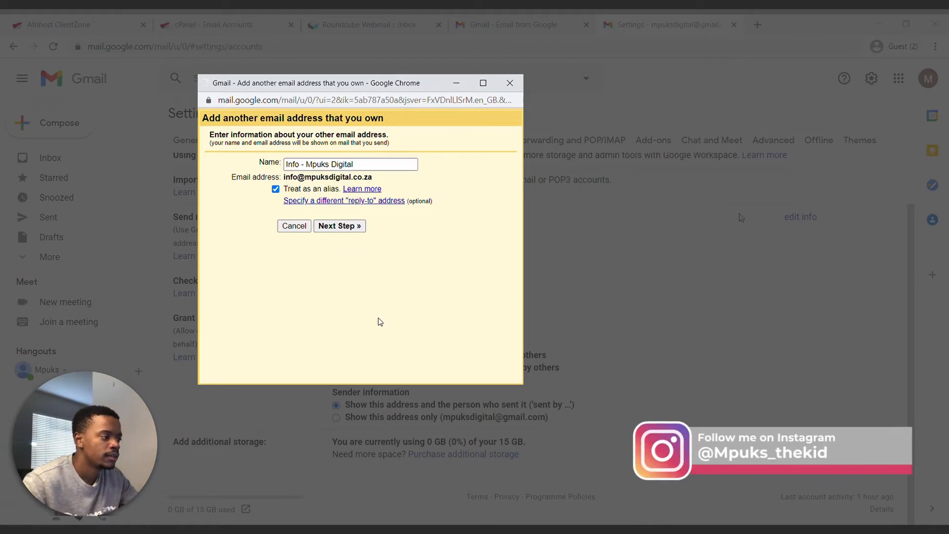
{"action": "left_click", "coordinate": [339, 226]}
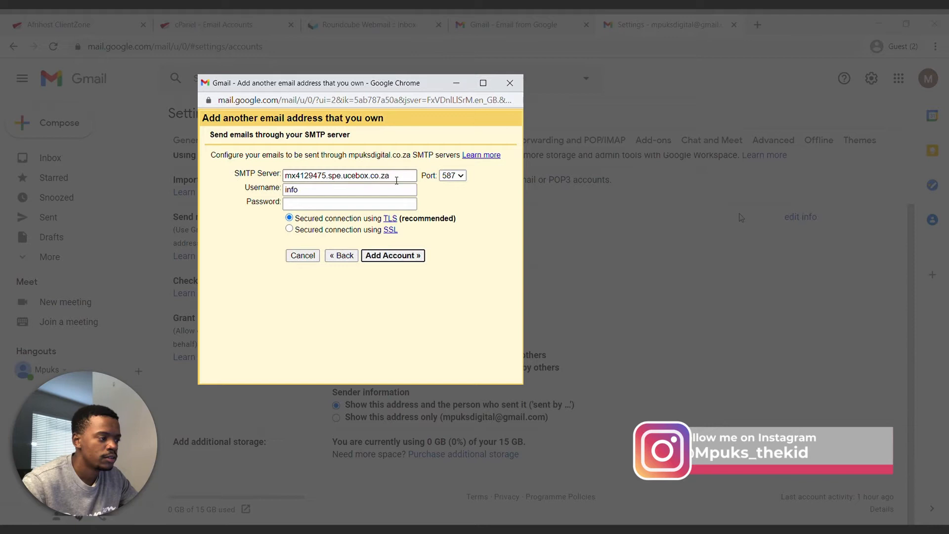
Set SMTP server mail.mpuksdigital.co.za with the full mpuksdigital.co.za username and submit the alias.
{"action": "triple_click", "coordinate": [337, 175]}
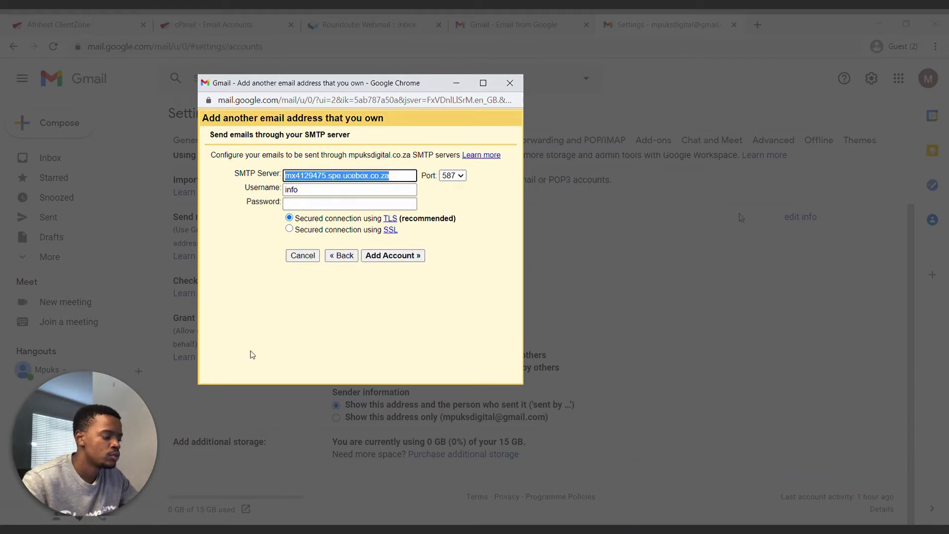
{"action": "type", "text": "mail"}
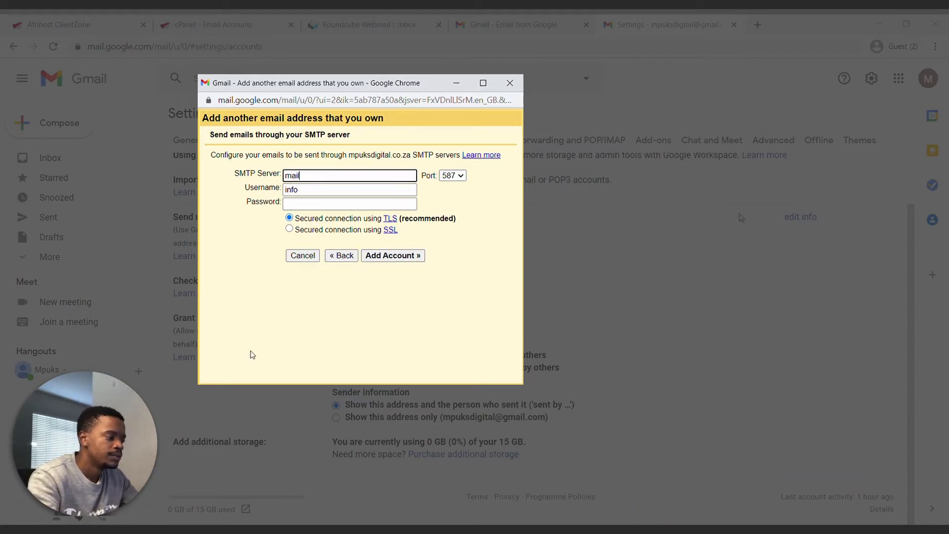
{"action": "type", "text": "."}
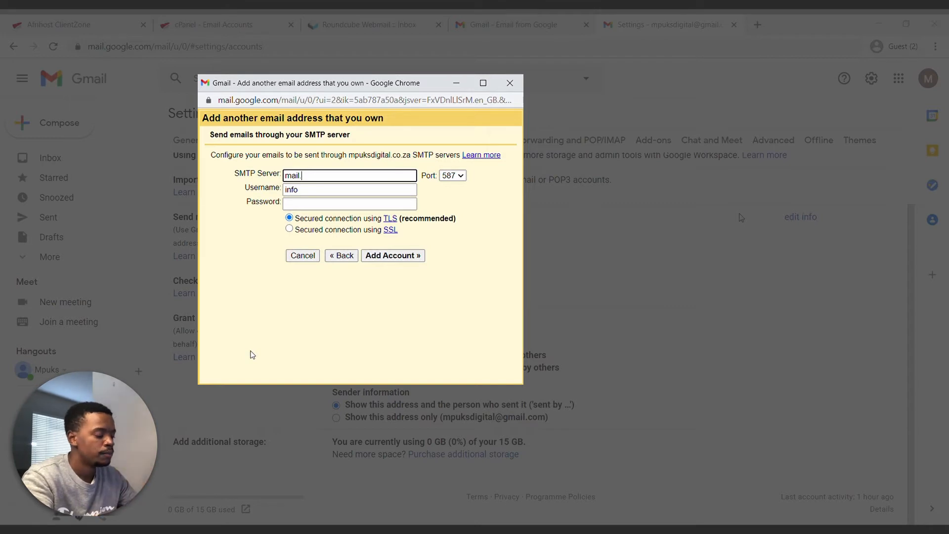
{"action": "type", "text": "mpuksdigital"}
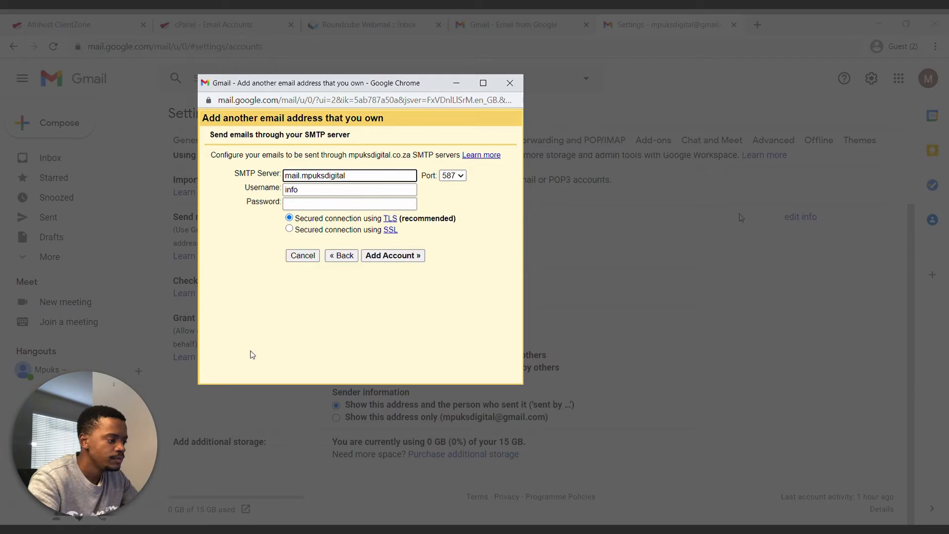
{"action": "type", "text": ".co.za"}
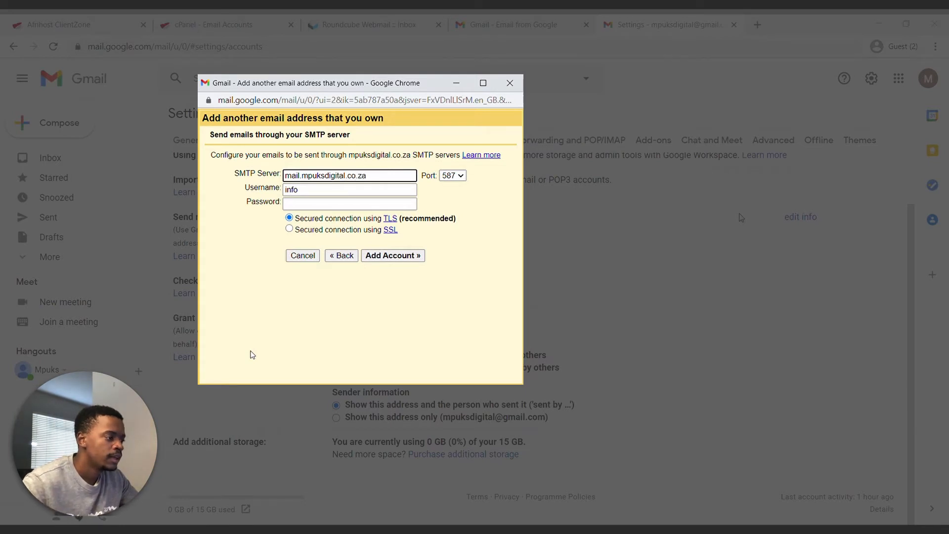
{"action": "left_click", "coordinate": [349, 190]}
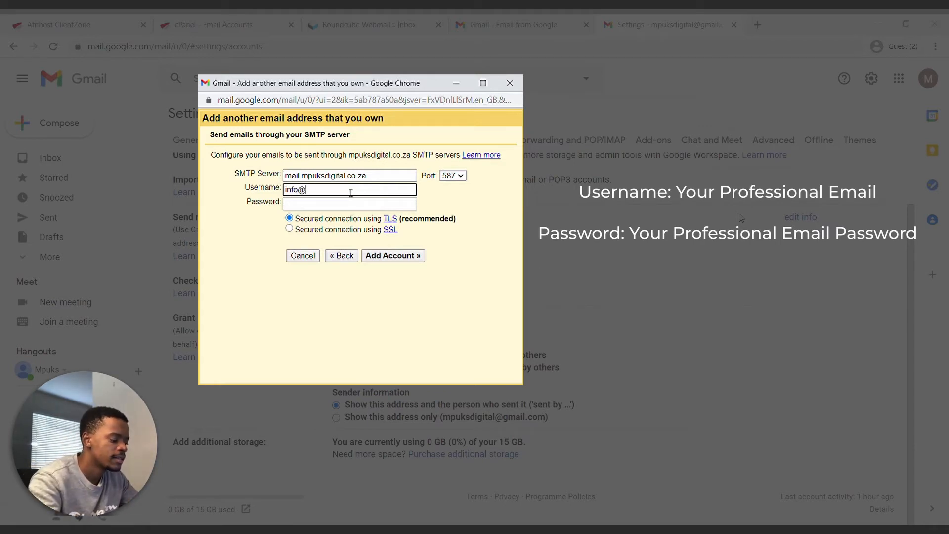
{"action": "type", "text": "mpuksdigital.co.za"}
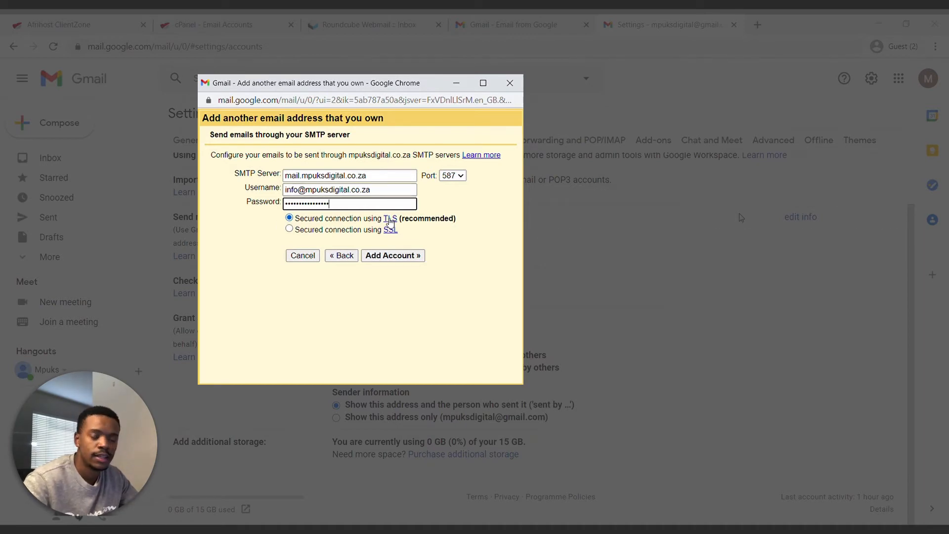
{"action": "left_click", "coordinate": [392, 255]}
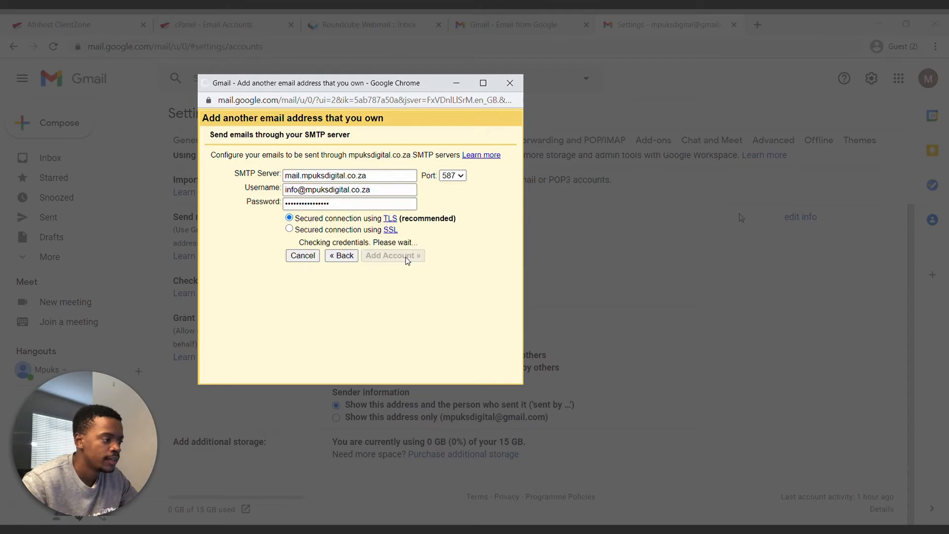
{"action": "left_click", "coordinate": [392, 255]}
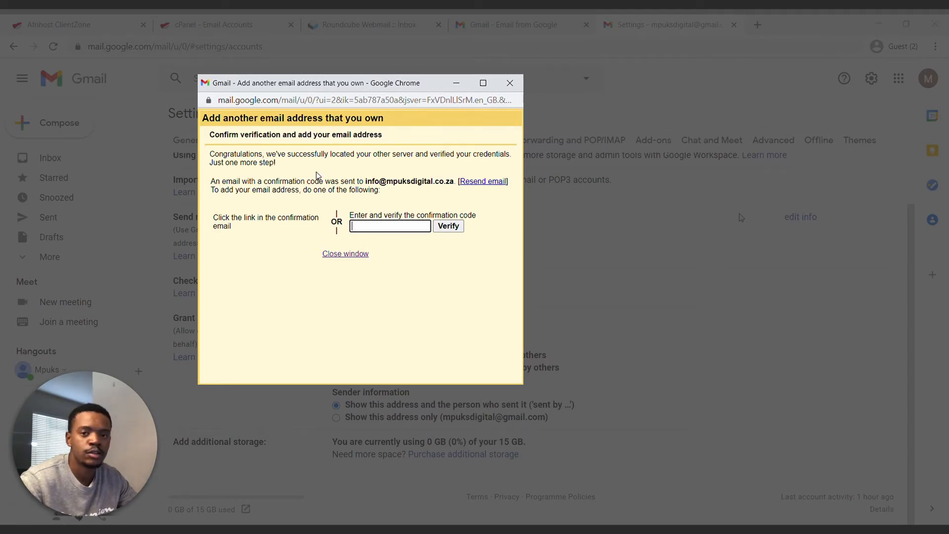
{"action": "mouse_move", "coordinate": [329, 173]}
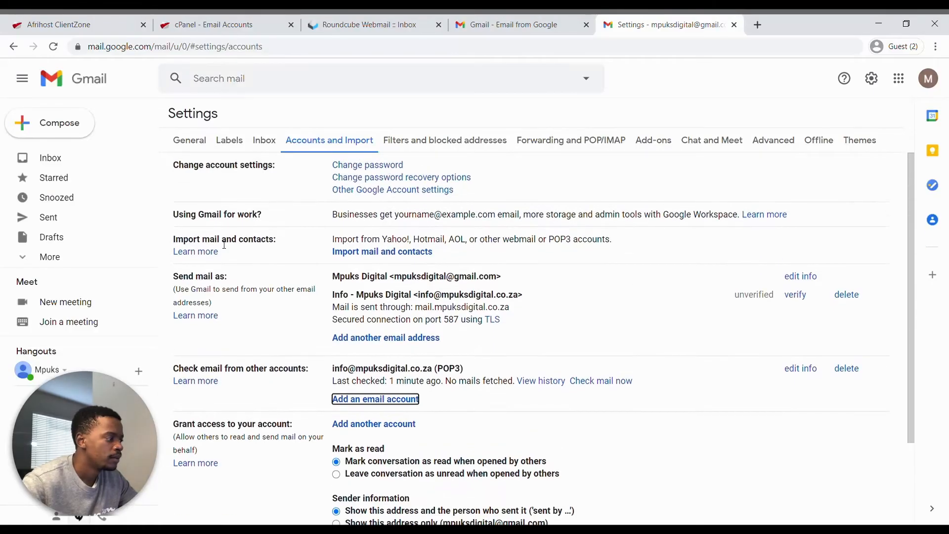
{"action": "mouse_move", "coordinate": [50, 158]}
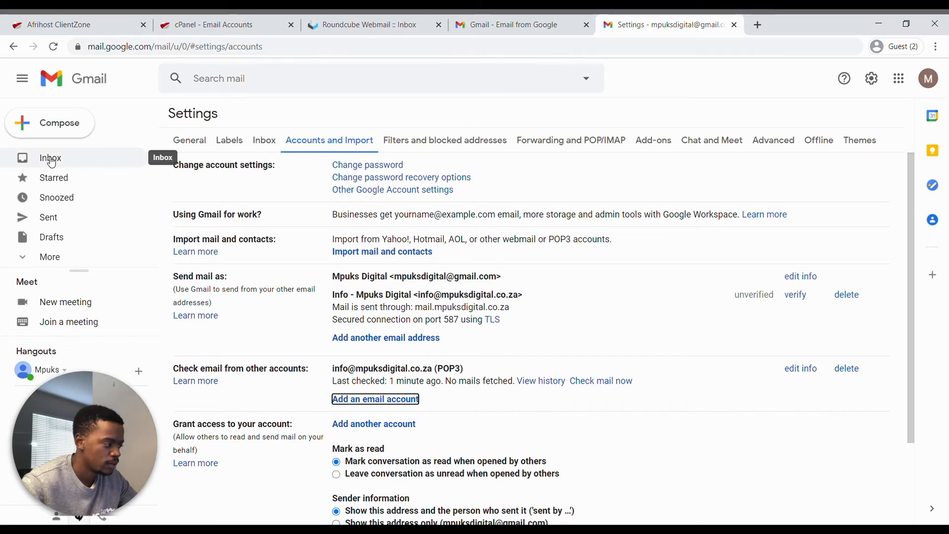
{"action": "left_click", "coordinate": [51, 158]}
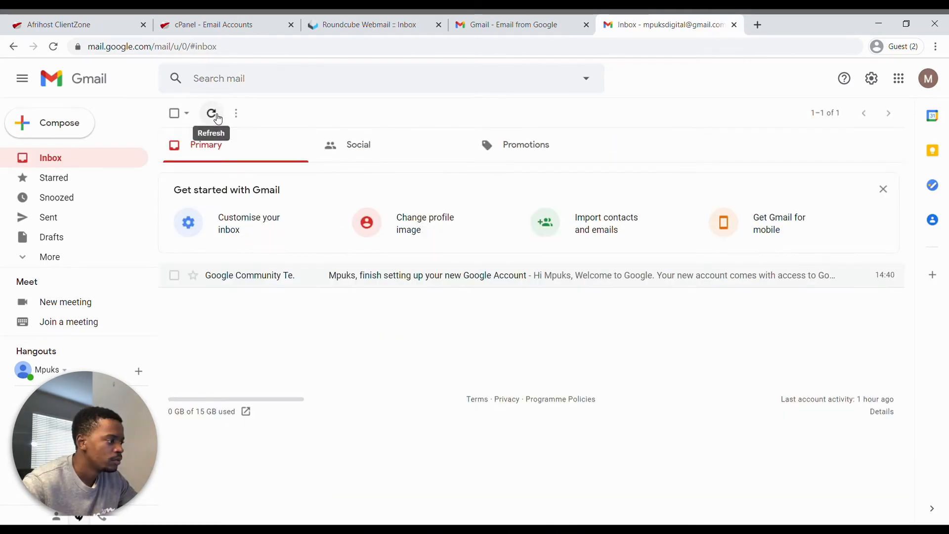
{"action": "left_click", "coordinate": [211, 113]}
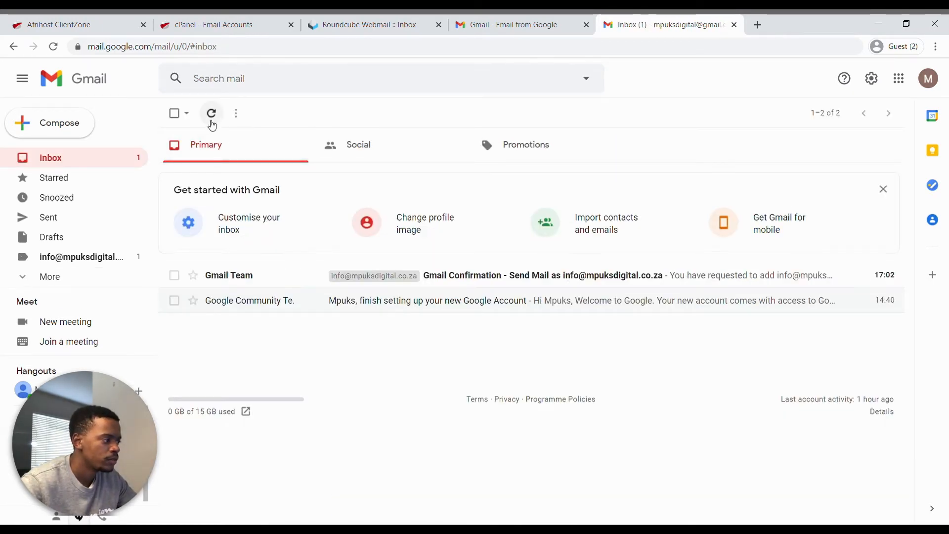
{"action": "mouse_move", "coordinate": [521, 276]}
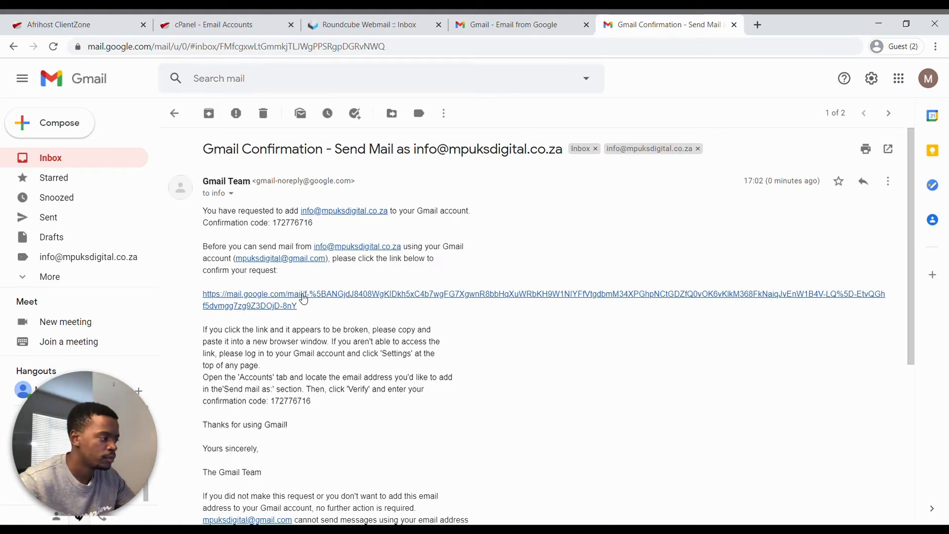
{"action": "left_click", "coordinate": [302, 294]}
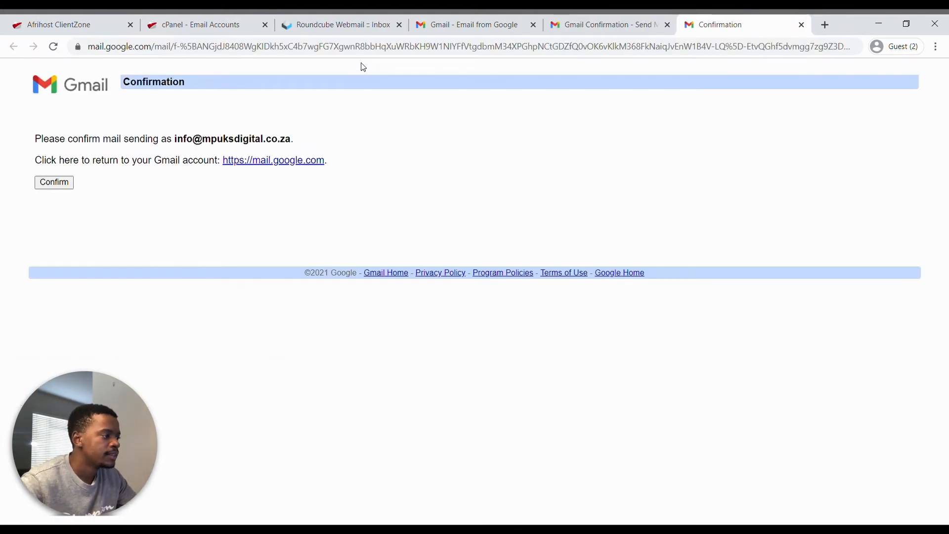
{"action": "left_click", "coordinate": [53, 182]}
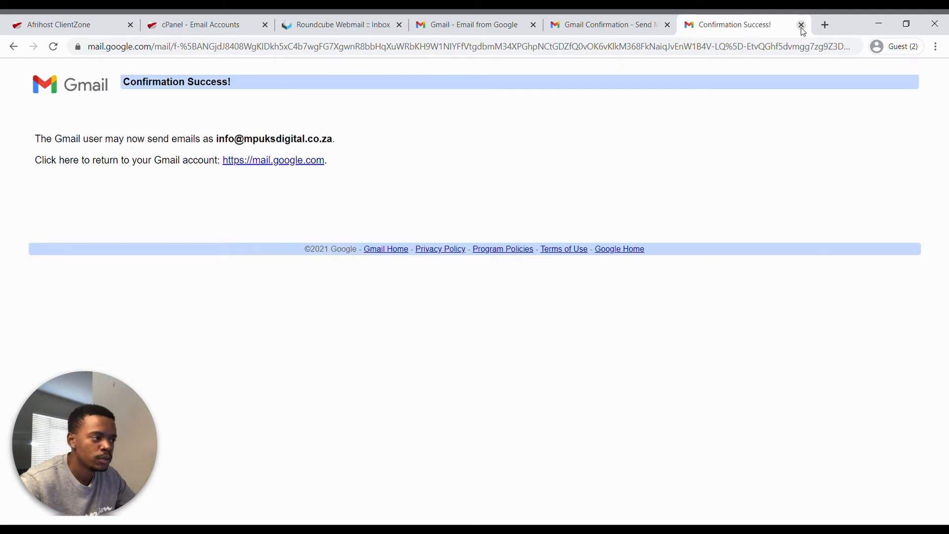
{"action": "left_click", "coordinate": [801, 24]}
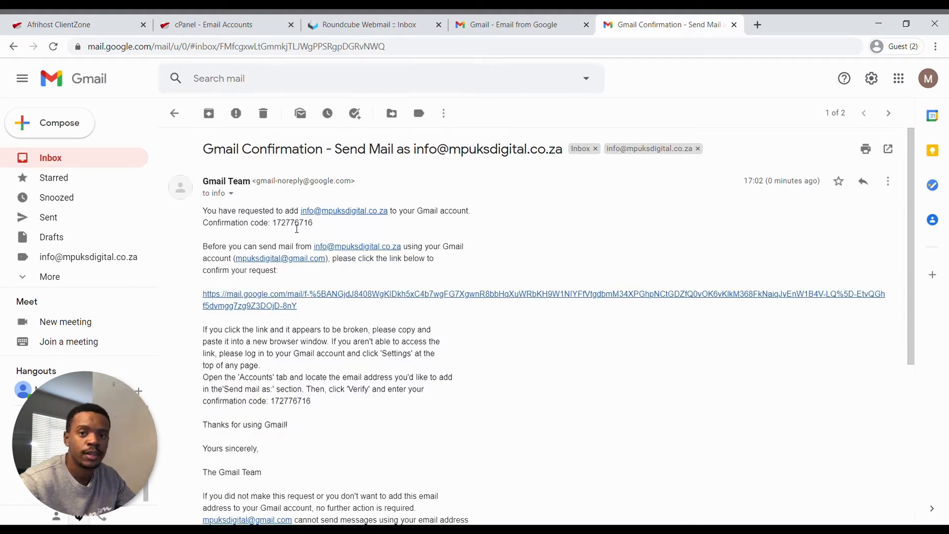
{"action": "double_click", "coordinate": [292, 222]}
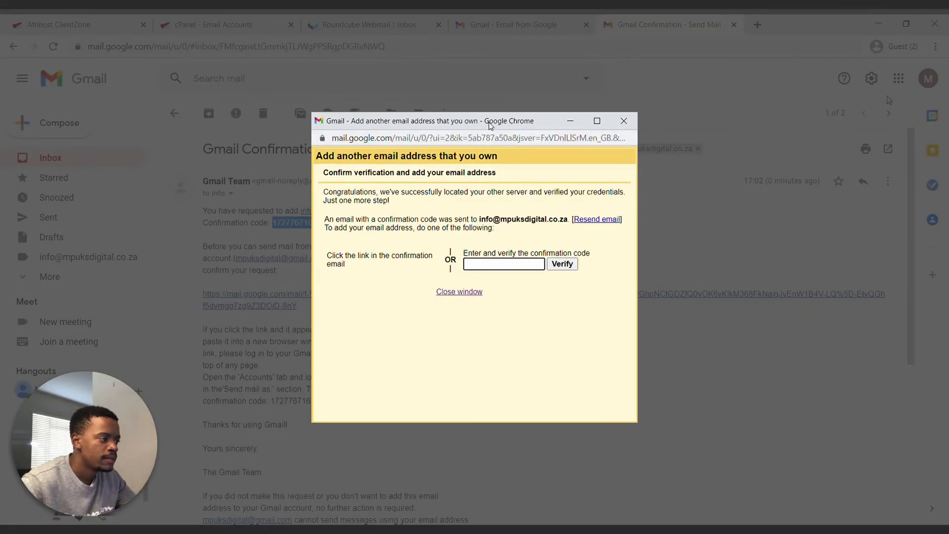
{"action": "mouse_move", "coordinate": [515, 354]}
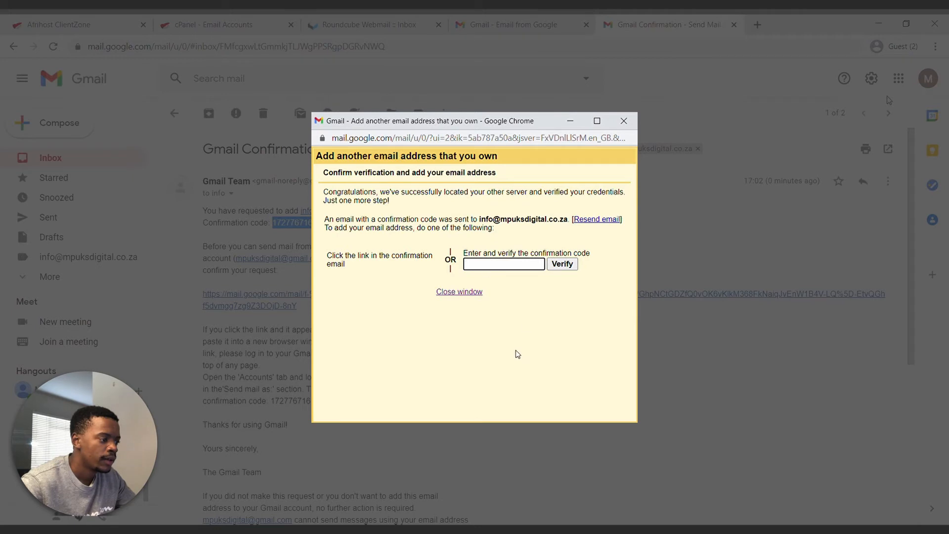
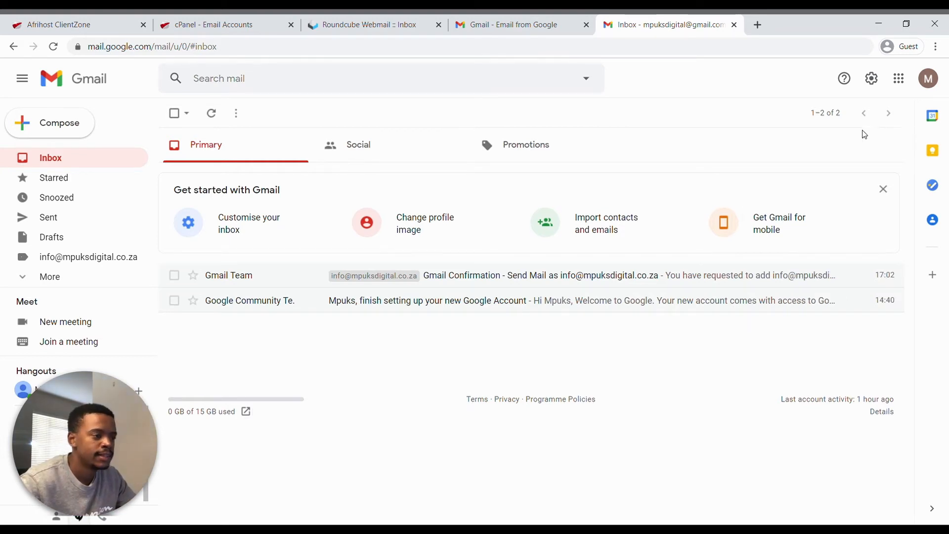
In Accounts and Import settings, choose 'Reply from the same address to which the message was sent'.
{"action": "left_click", "coordinate": [870, 78]}
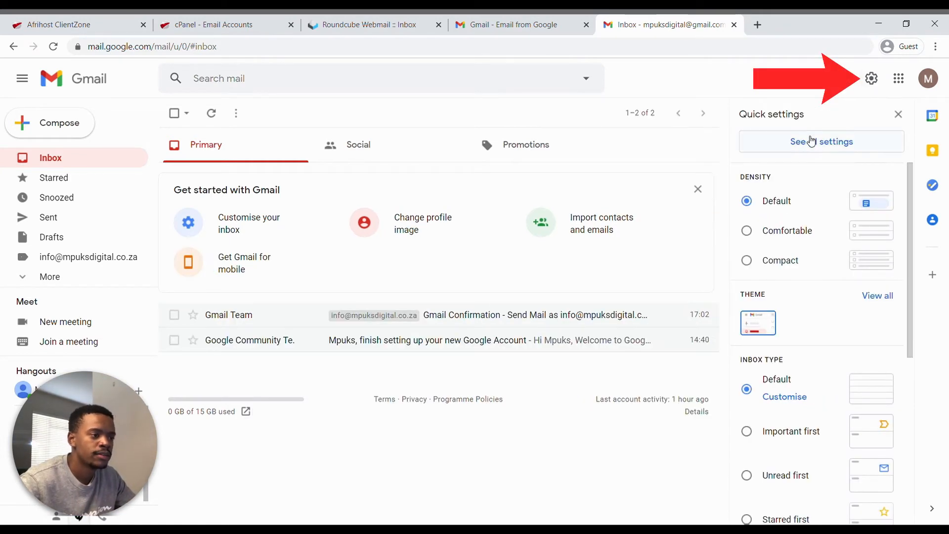
{"action": "left_click", "coordinate": [821, 141]}
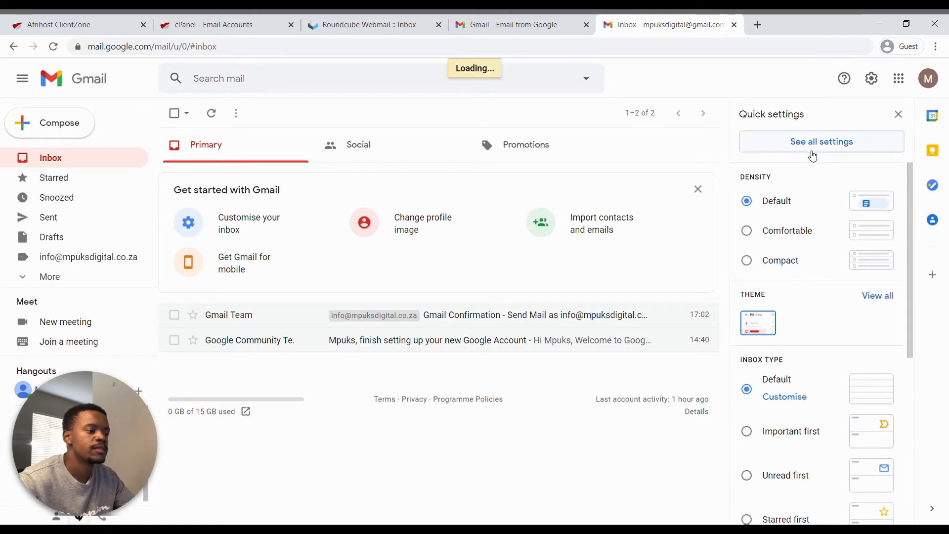
{"action": "left_click", "coordinate": [820, 141]}
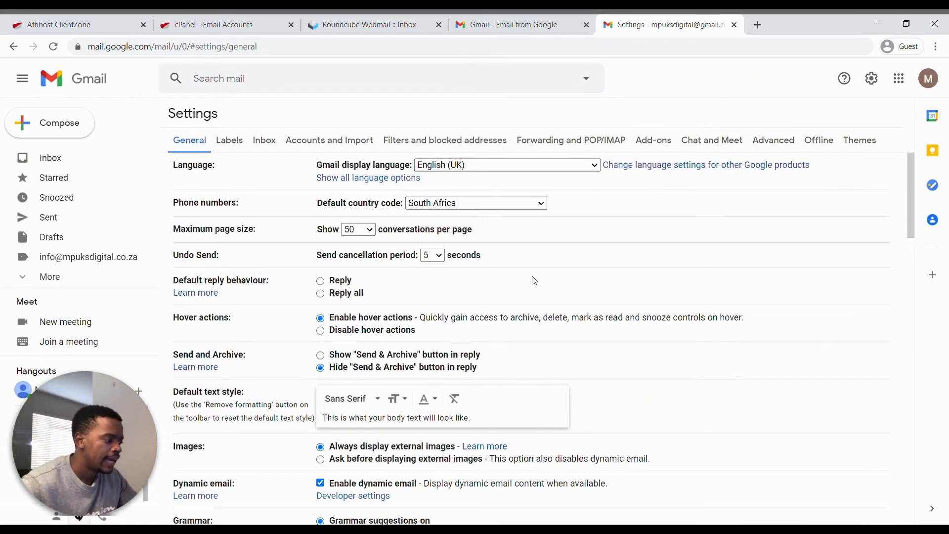
{"action": "scroll", "scroll_direction": "down", "scroll_amount": 3}
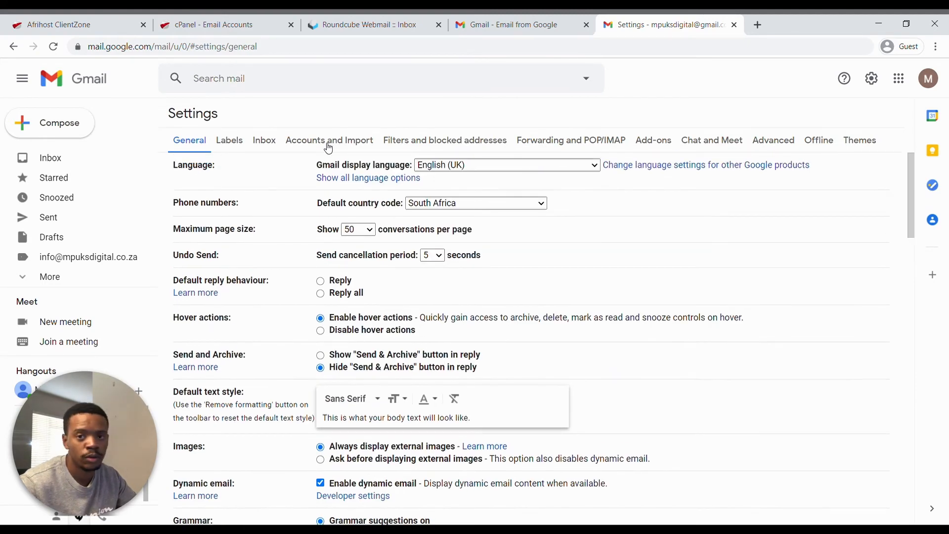
{"action": "left_click", "coordinate": [329, 140]}
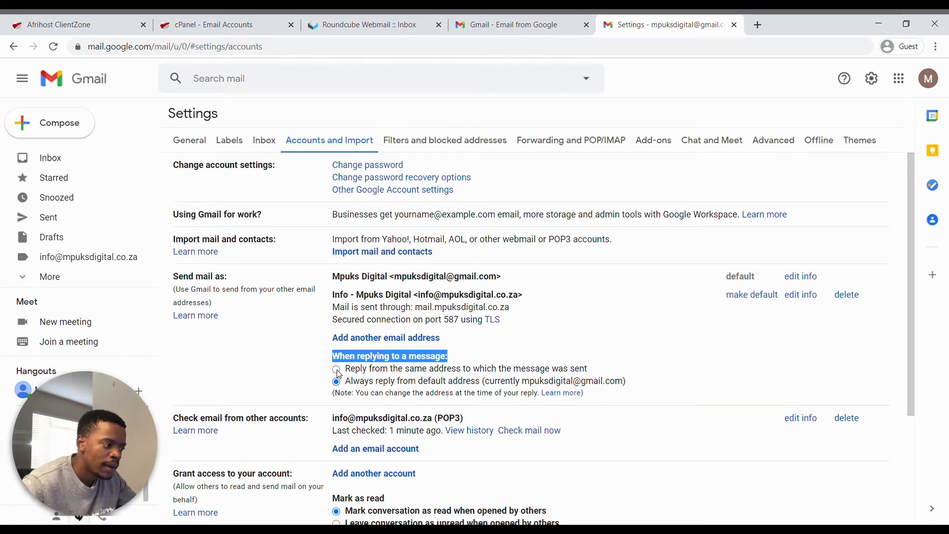
{"action": "left_click", "coordinate": [336, 369]}
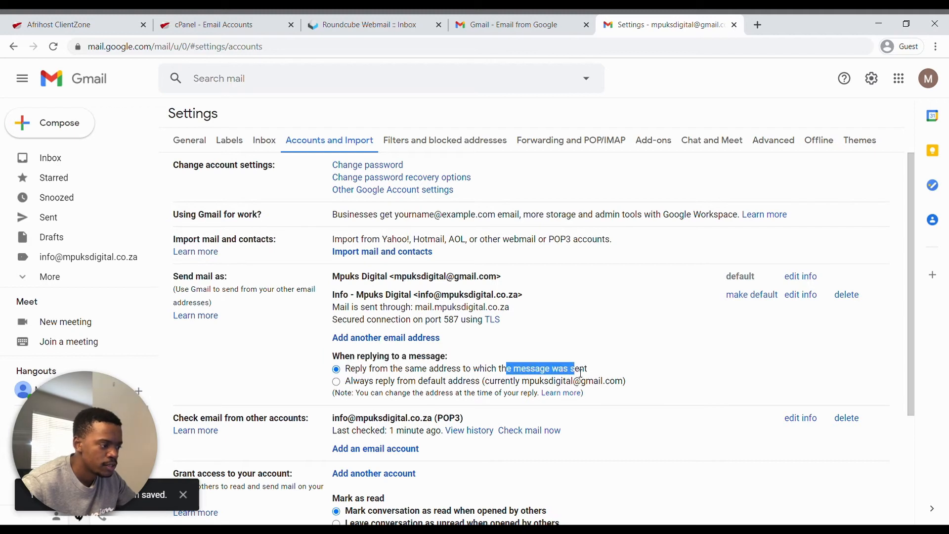
{"action": "left_click", "coordinate": [578, 367]}
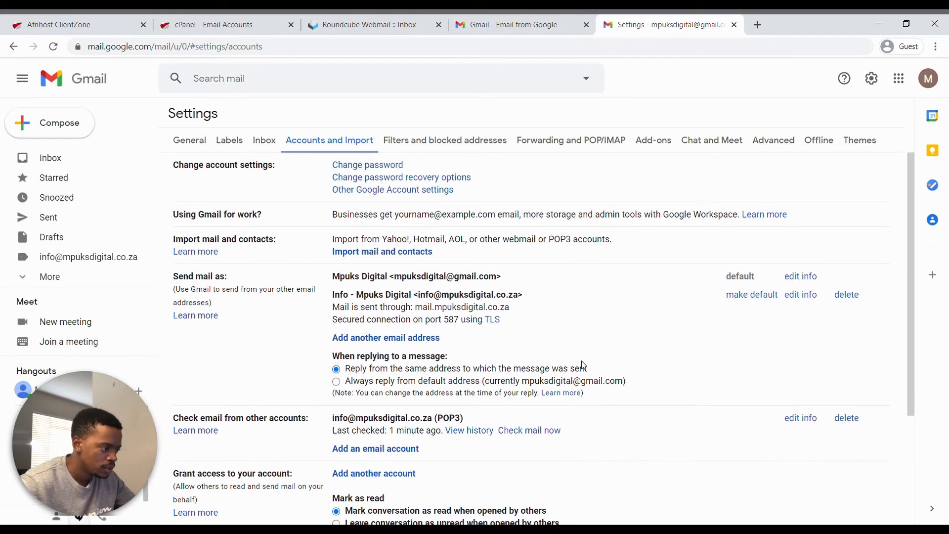
{"action": "scroll", "scroll_direction": "down", "scroll_amount": 3}
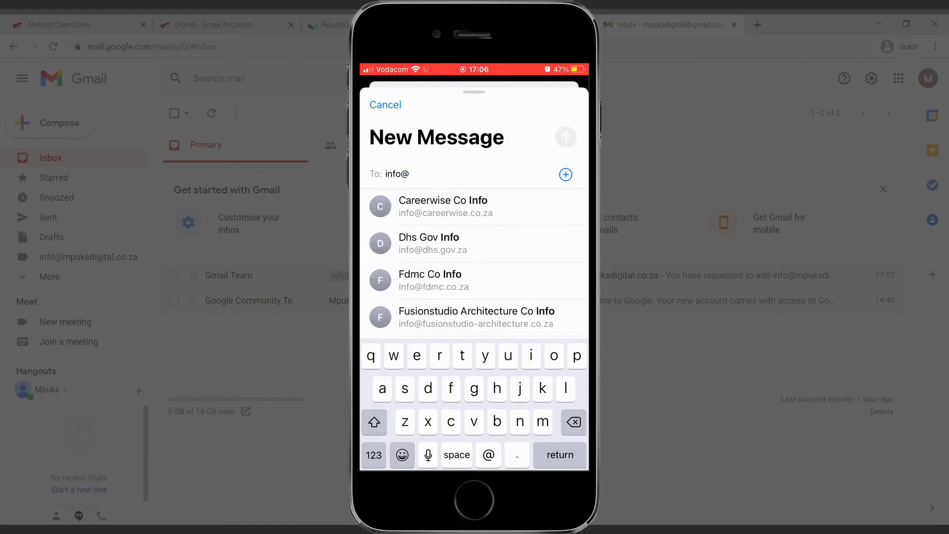
{"action": "type", "text": "mpuksdig"}
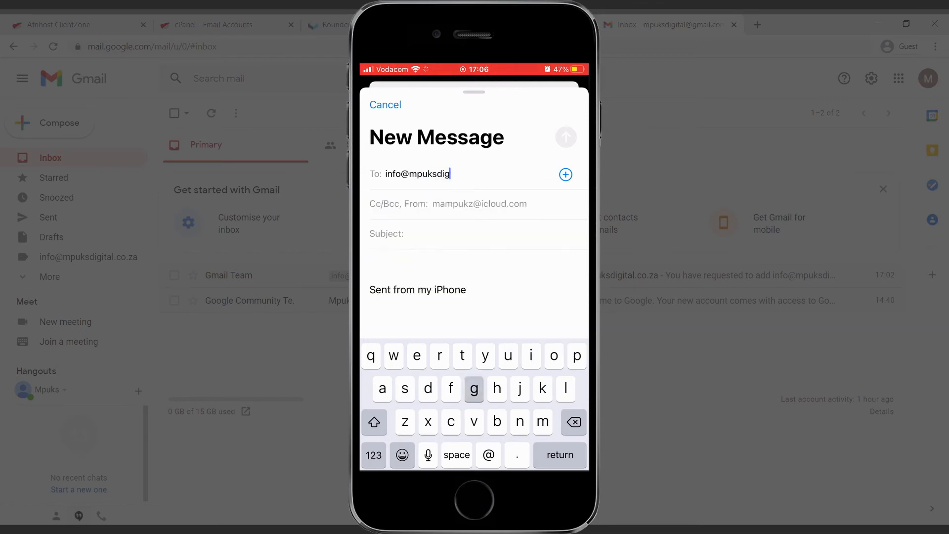
{"action": "type", "text": "ital.co.za"}
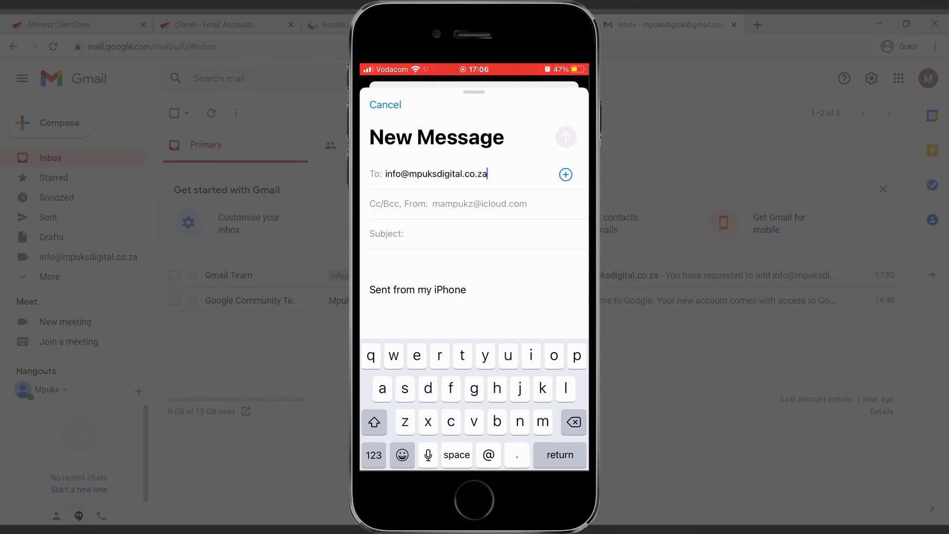
{"action": "type", "text": "Tester Email"}
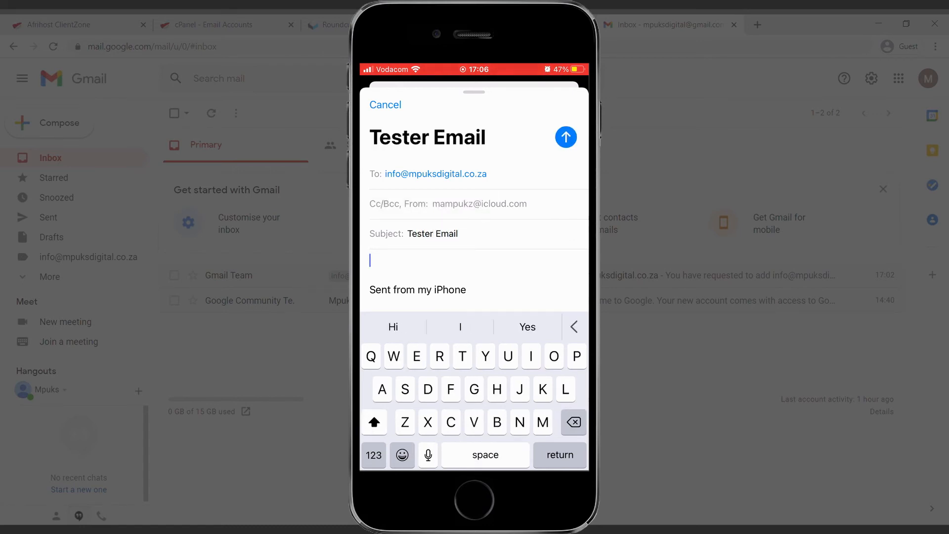
{"action": "type", "text": "Test Ema"}
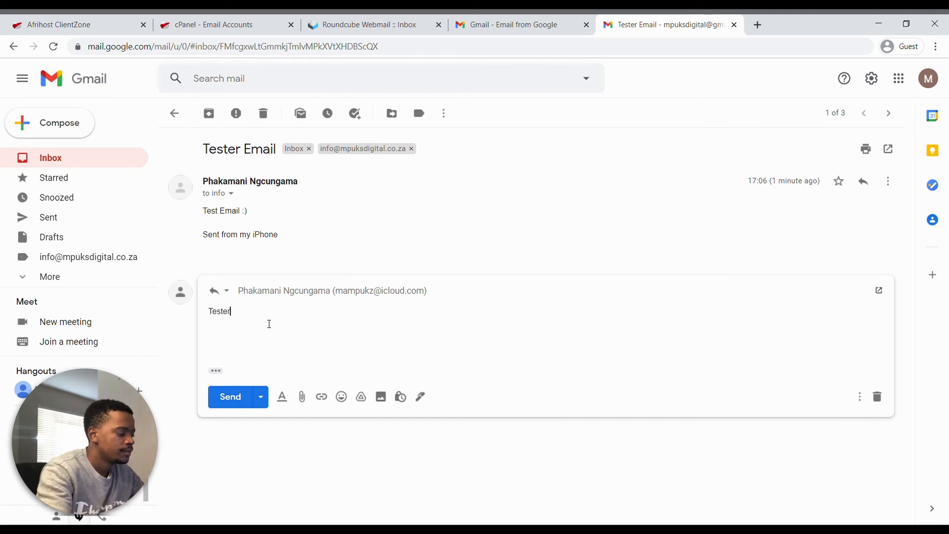
Reply 'Tester Recieved :)' to the Tester Email from the info address.
{"action": "type", "text": "Recieved"}
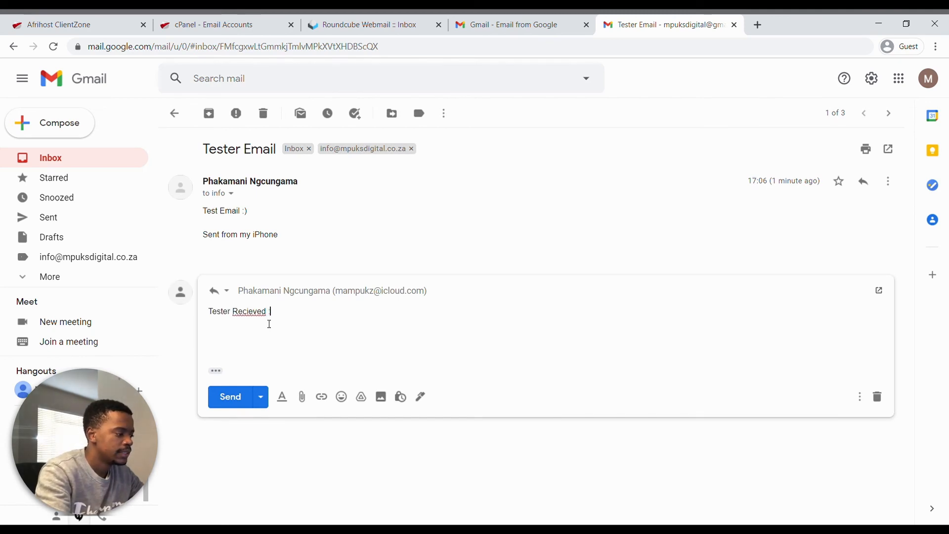
{"action": "left_click", "coordinate": [230, 396]}
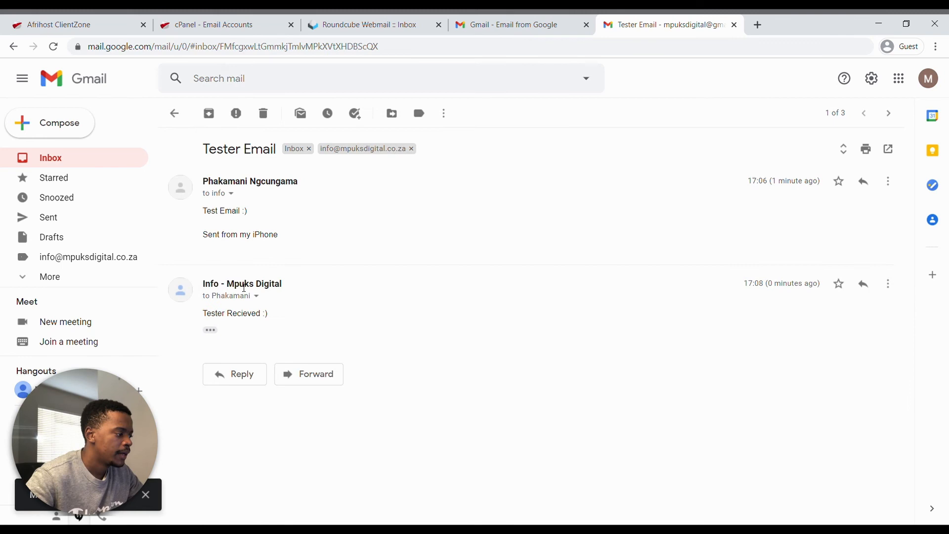
{"action": "double_click", "coordinate": [242, 283]}
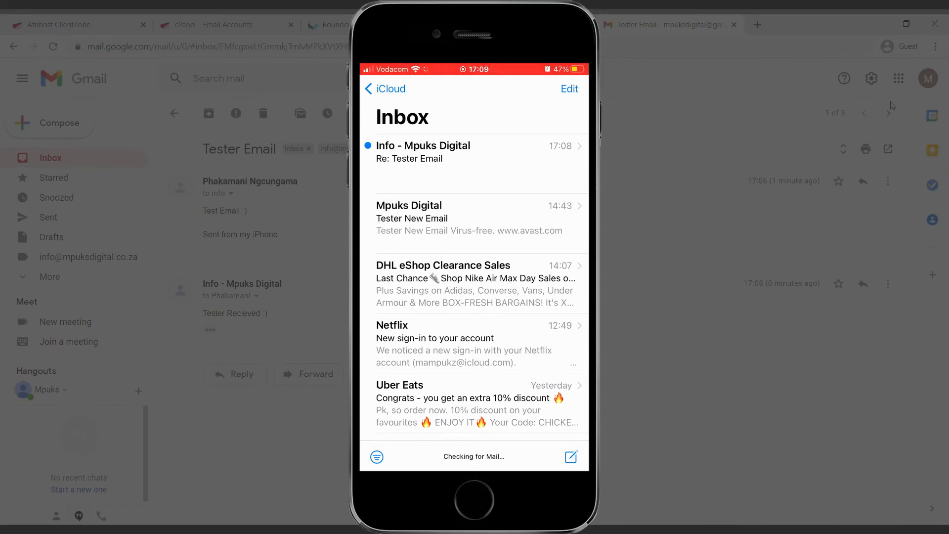
{"action": "left_click", "coordinate": [423, 152]}
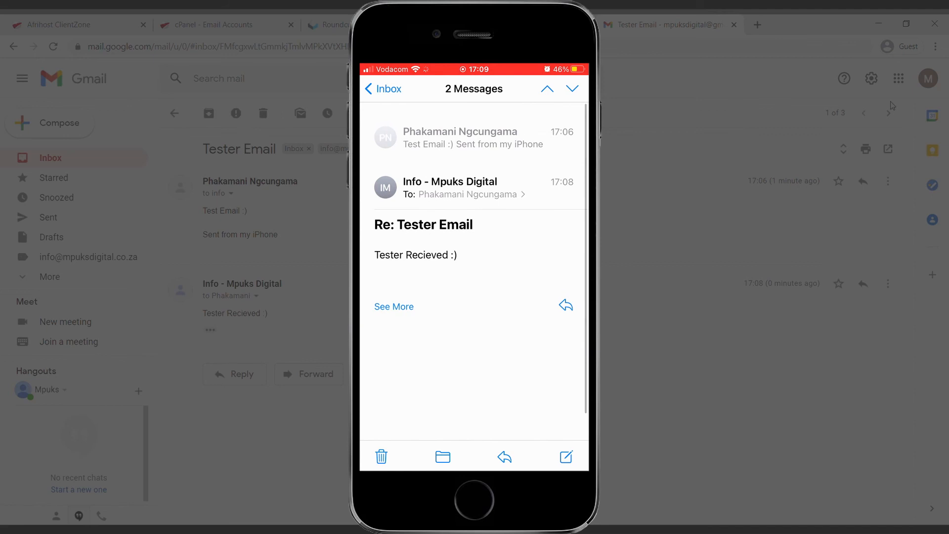
{"action": "left_click", "coordinate": [449, 181]}
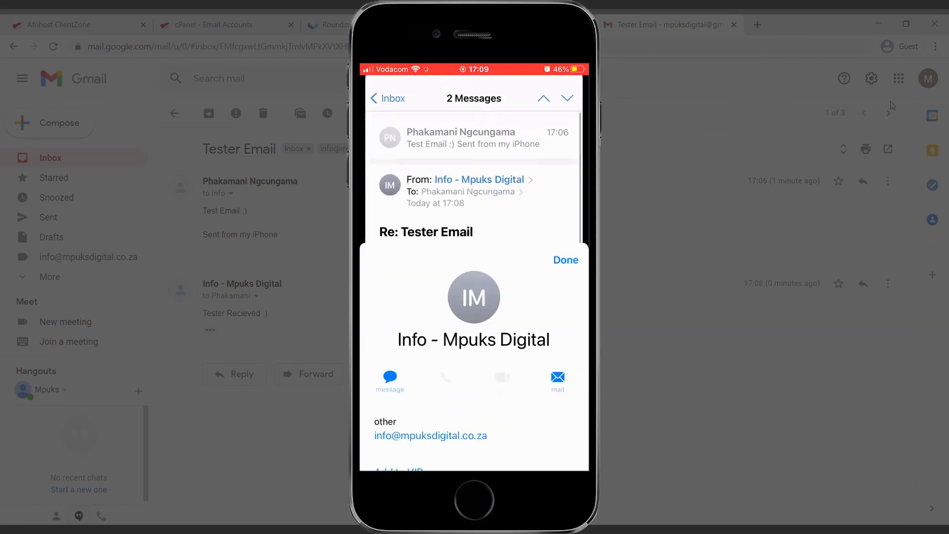